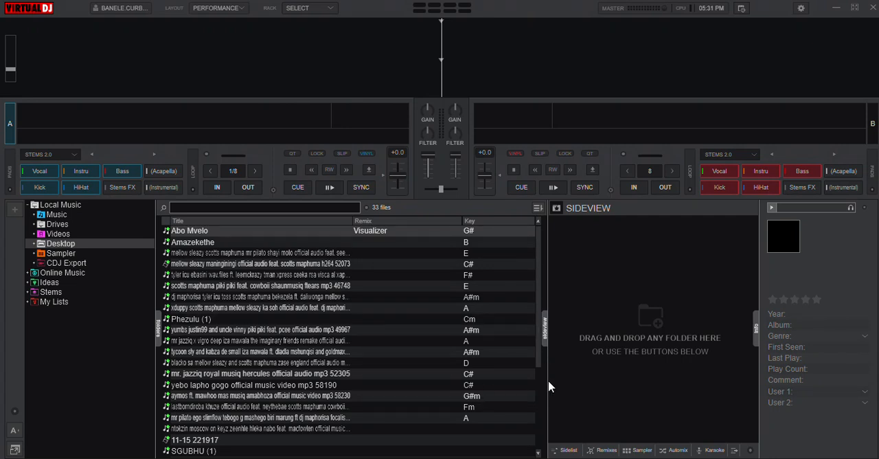
{"action": "mouse_move", "coordinate": [516, 381]}
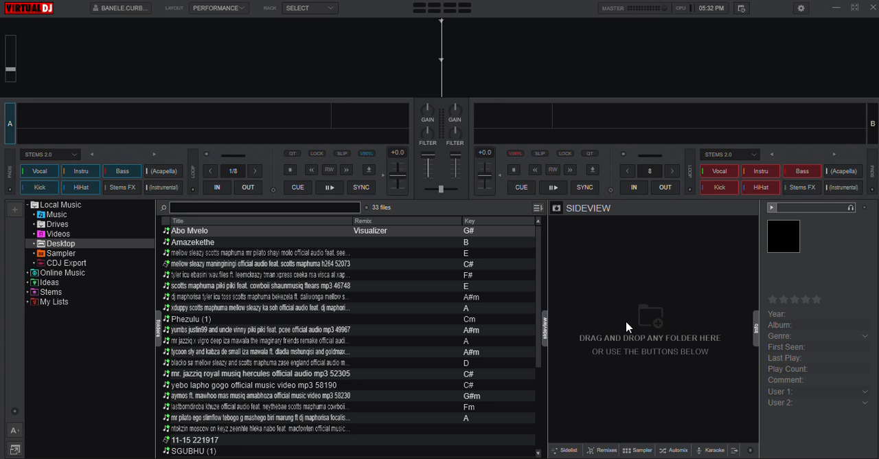
{"action": "mouse_move", "coordinate": [531, 130]}
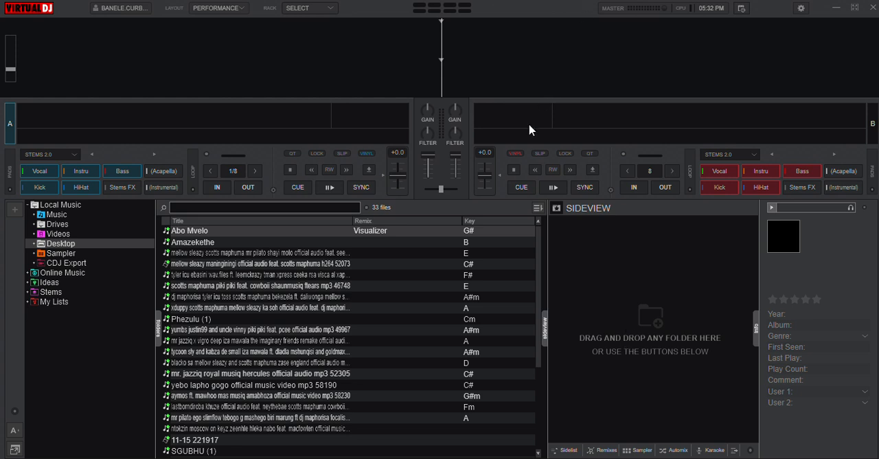
{"action": "mouse_move", "coordinate": [560, 148]}
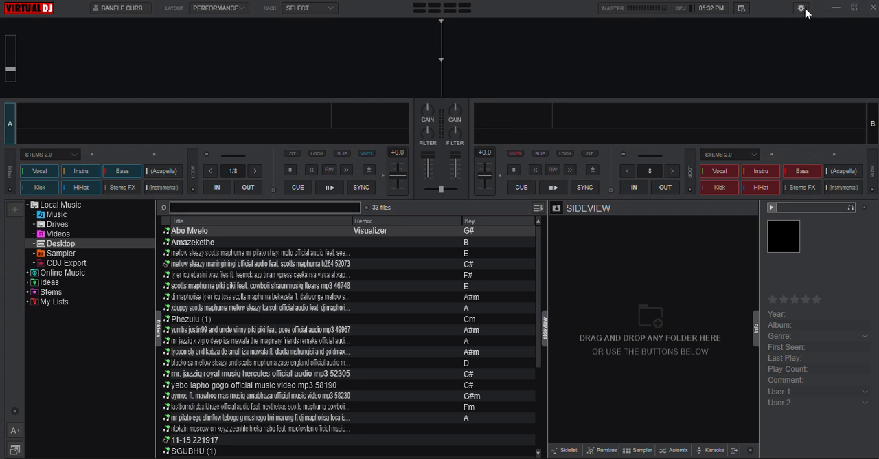
{"action": "mouse_move", "coordinate": [795, 10]}
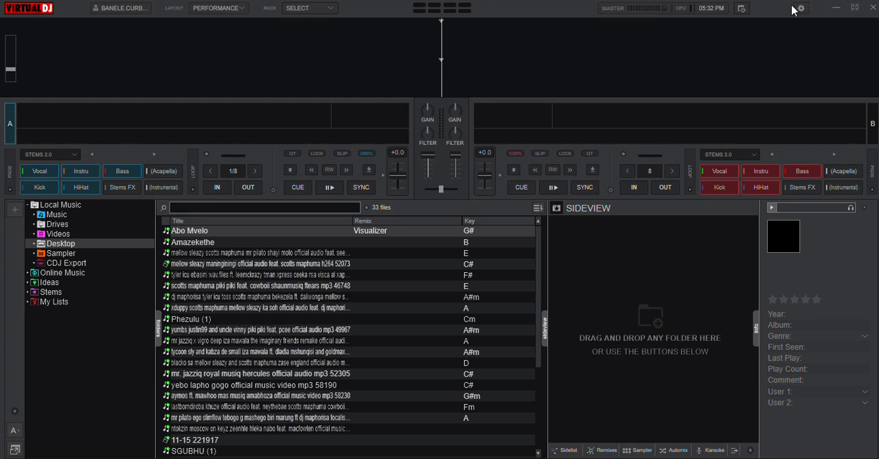
{"action": "mouse_move", "coordinate": [800, 7]}
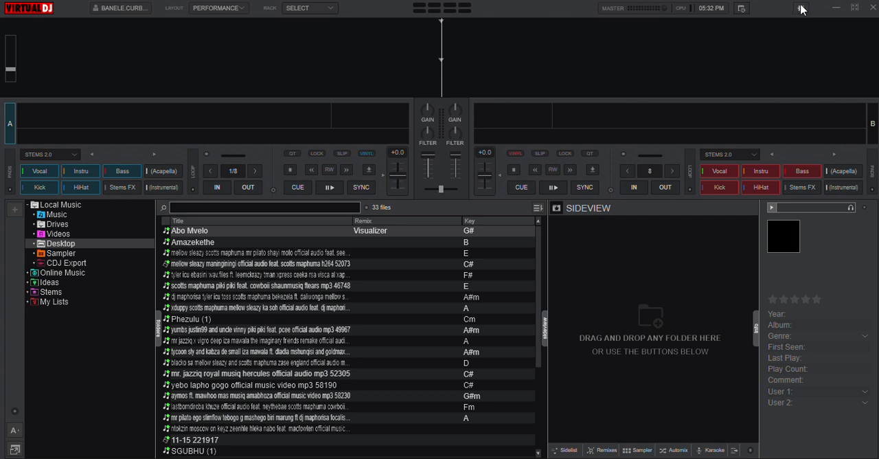
{"action": "mouse_move", "coordinate": [799, 19]}
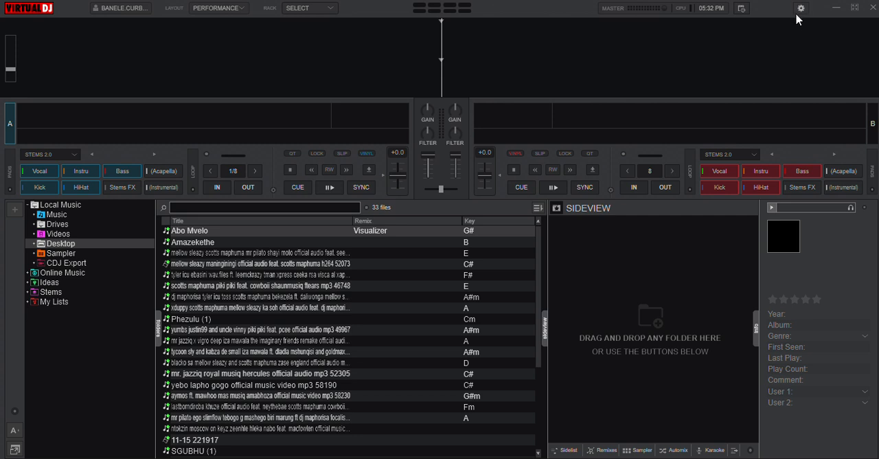
{"action": "mouse_move", "coordinate": [775, 96]}
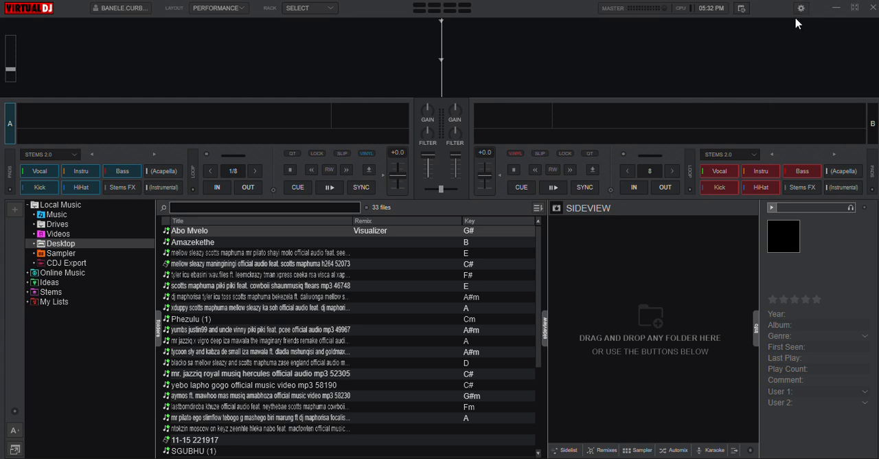
{"action": "mouse_move", "coordinate": [801, 9]}
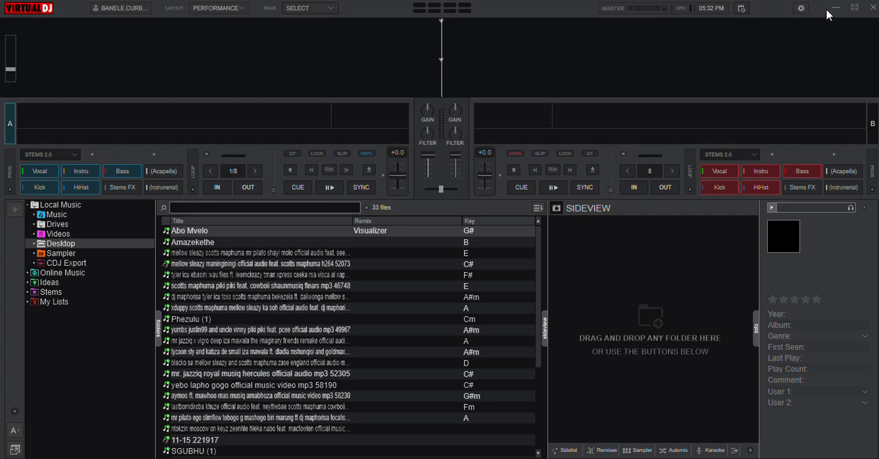
Open VirtualDJ Settings and switch to the Record page.
{"action": "left_click", "coordinate": [800, 7]}
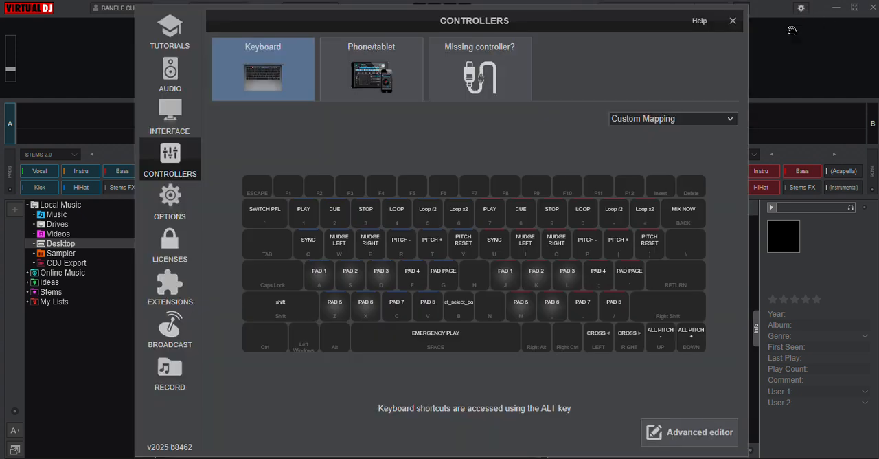
{"action": "mouse_move", "coordinate": [242, 200]}
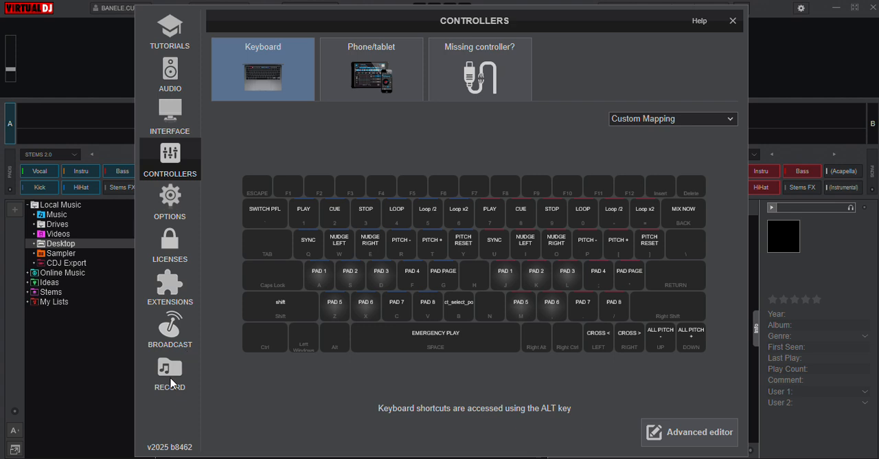
{"action": "left_click", "coordinate": [169, 371]}
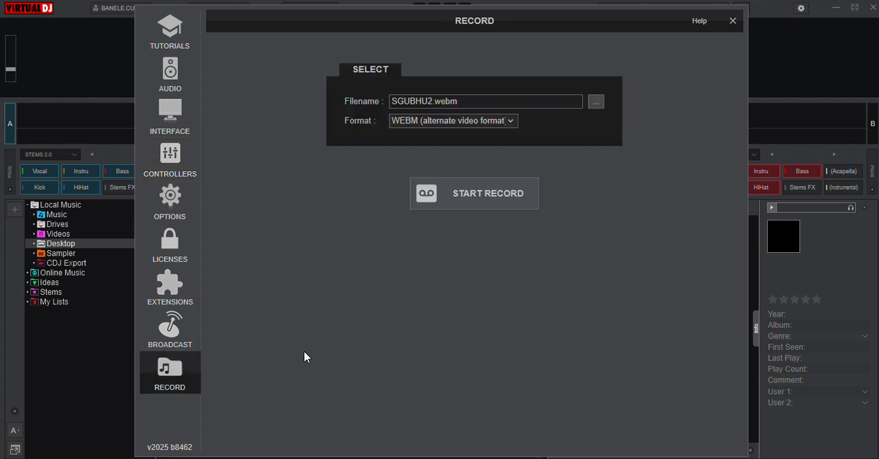
{"action": "mouse_move", "coordinate": [509, 268]}
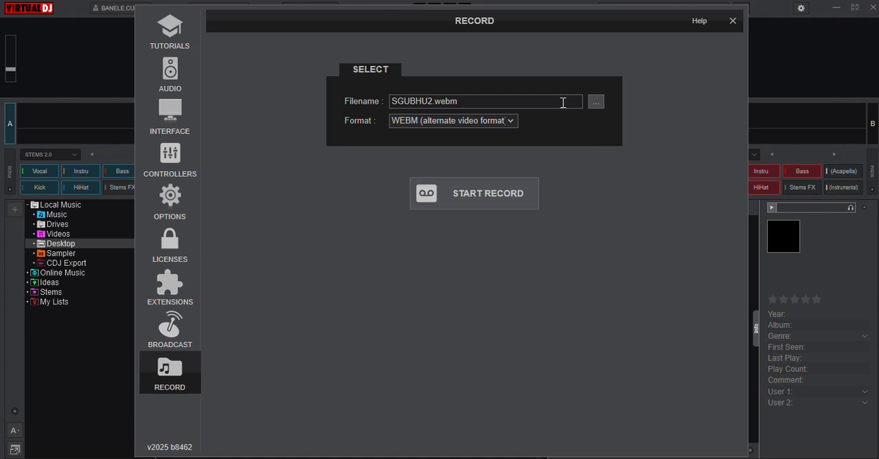
Replace the recording file name SGUBHU2.webm with 'recorder'.
{"action": "left_click", "coordinate": [481, 101]}
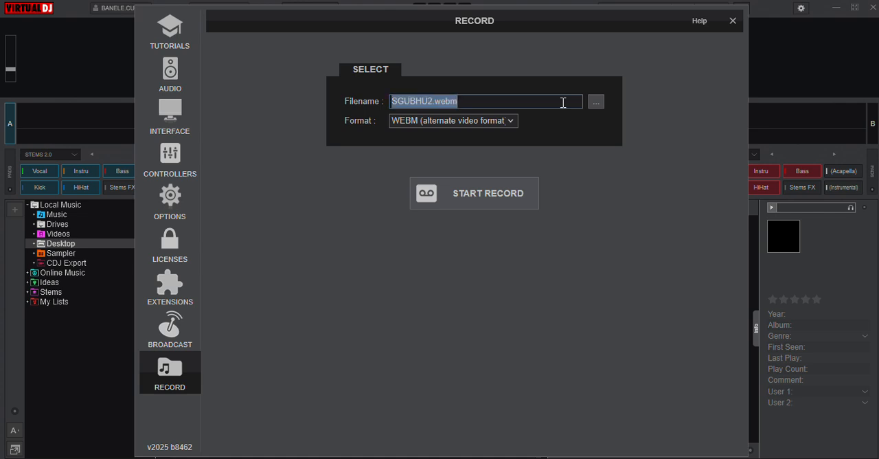
{"action": "type", "text": "recore"}
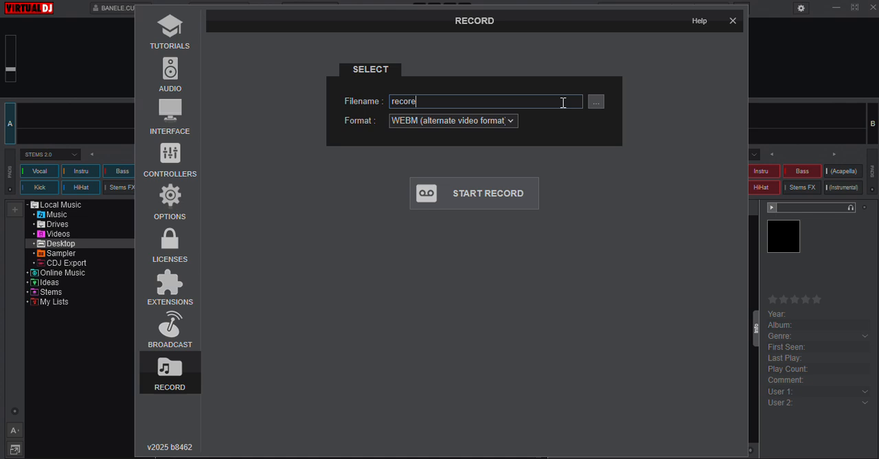
{"action": "type", "text": "der"}
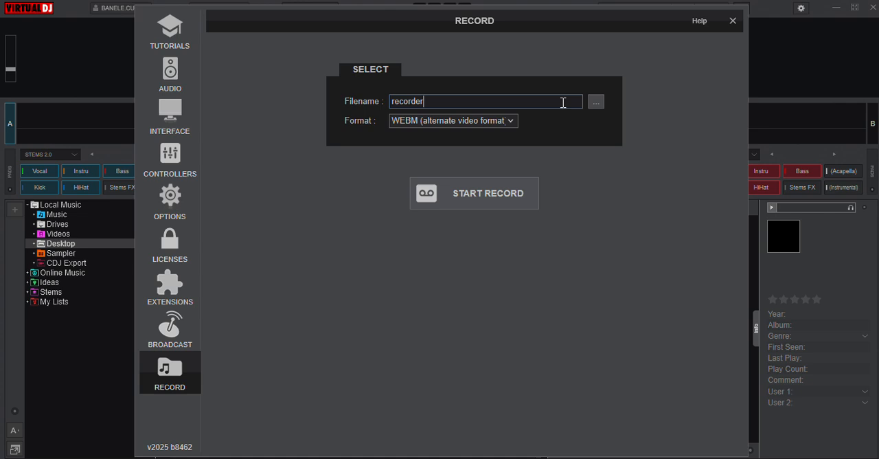
Choose MP4 (default video format) as the recording format.
{"action": "left_click", "coordinate": [452, 120]}
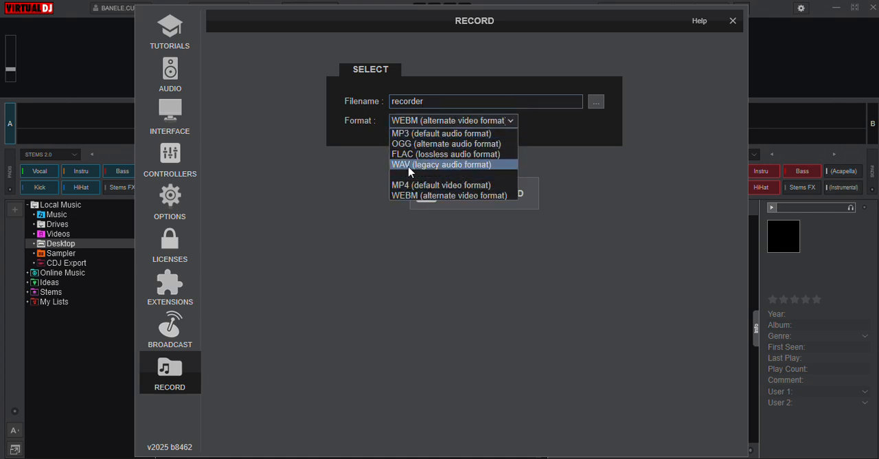
{"action": "mouse_move", "coordinate": [453, 154]}
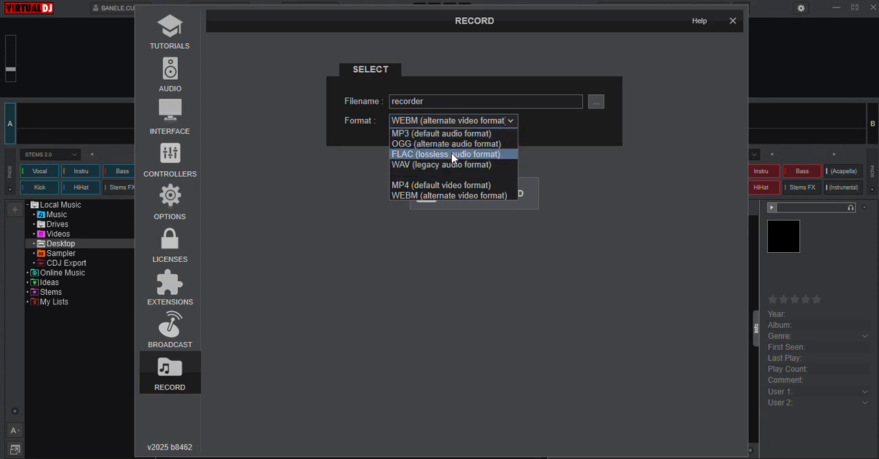
{"action": "mouse_move", "coordinate": [503, 157]}
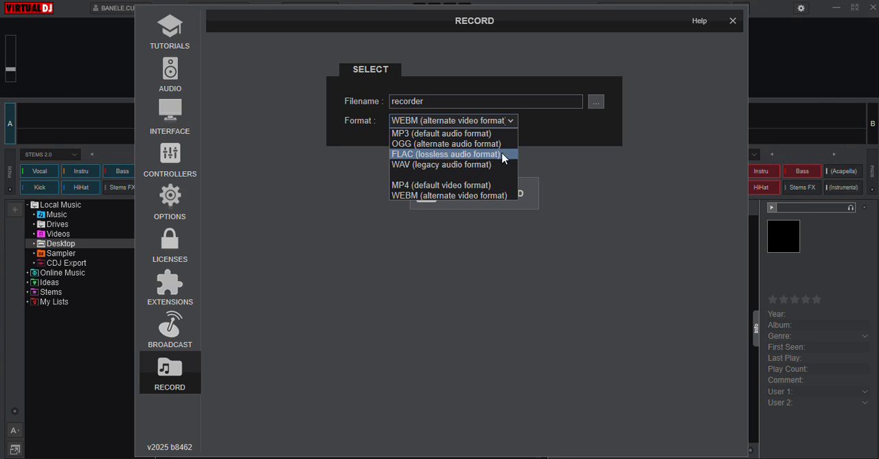
{"action": "mouse_move", "coordinate": [479, 164]}
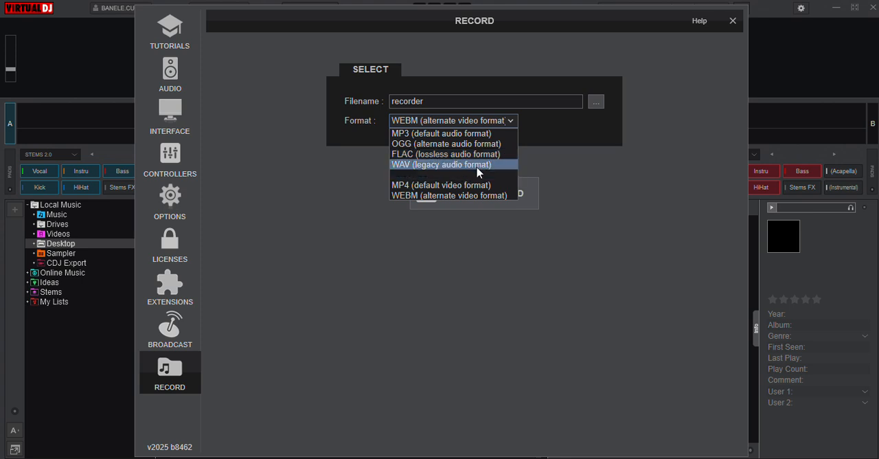
{"action": "mouse_move", "coordinate": [481, 184]}
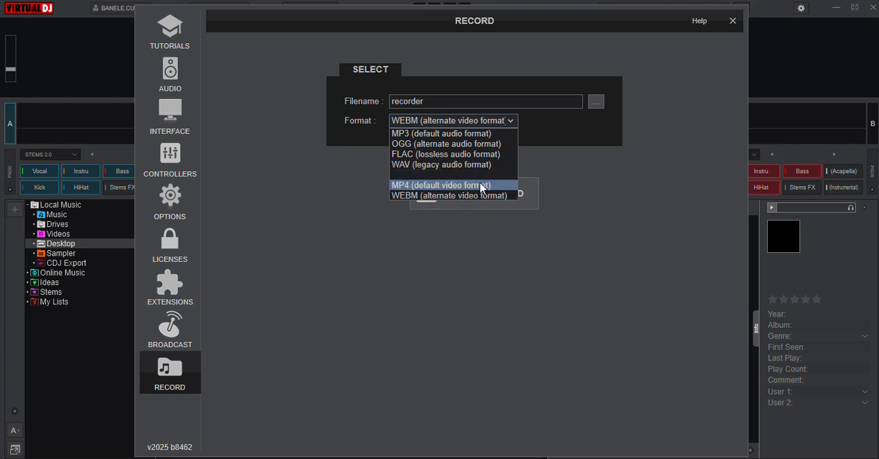
{"action": "mouse_move", "coordinate": [453, 195]}
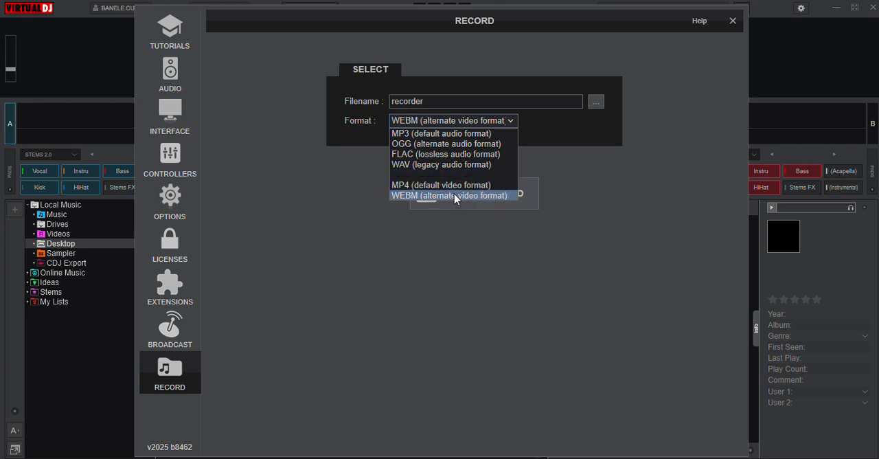
{"action": "mouse_move", "coordinate": [531, 190]}
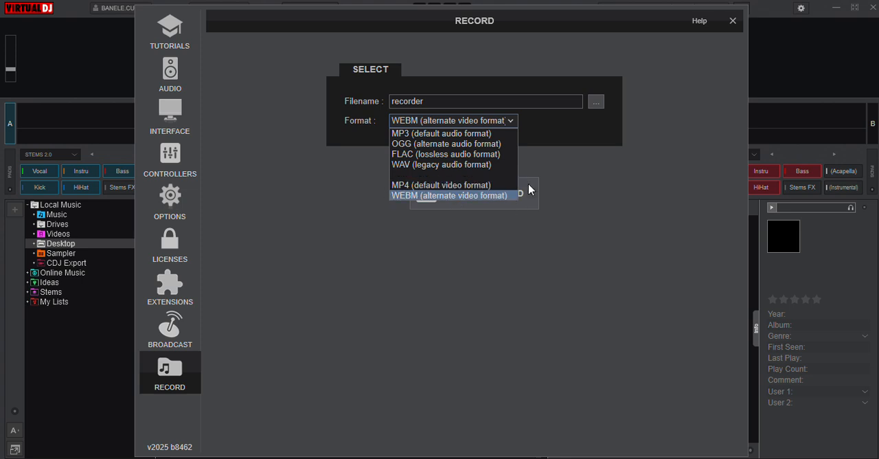
{"action": "mouse_move", "coordinate": [463, 191]}
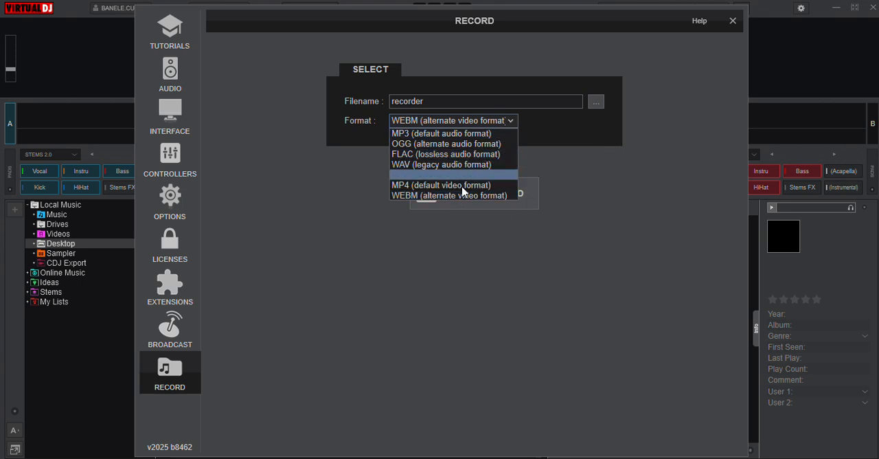
{"action": "left_click", "coordinate": [441, 185]}
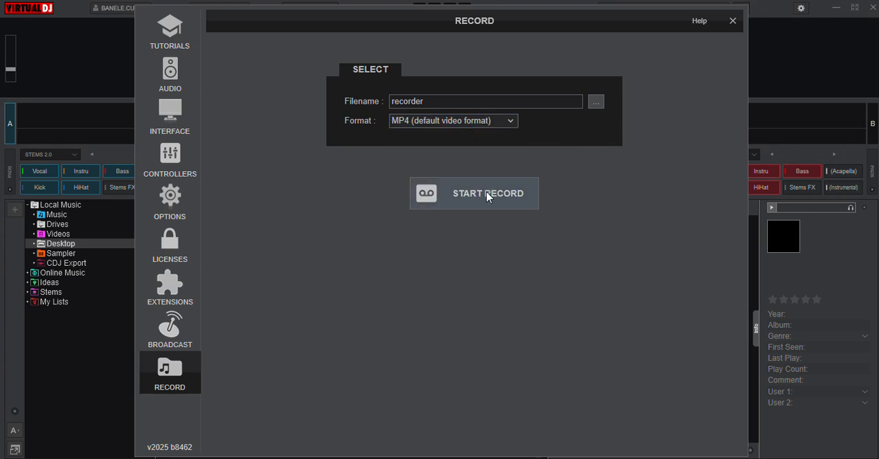
{"action": "mouse_move", "coordinate": [547, 193]}
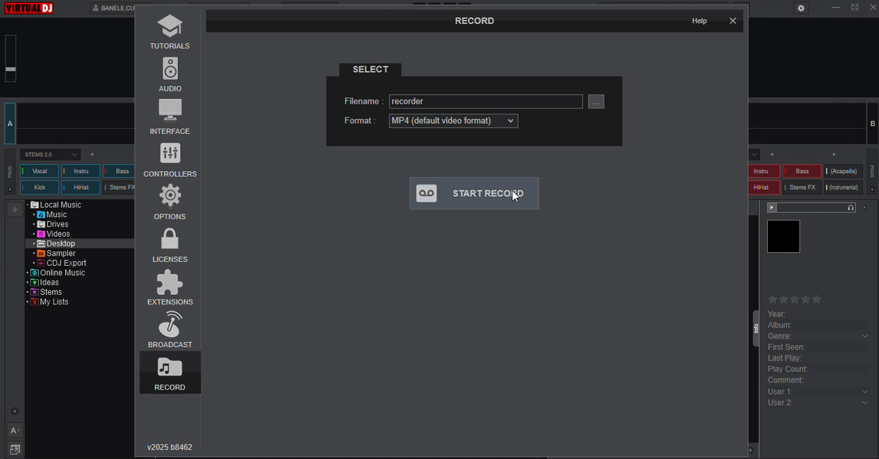
Arm the MP4 recording, load Abo Mvelo onto deck A and play it.
{"action": "left_click", "coordinate": [489, 193]}
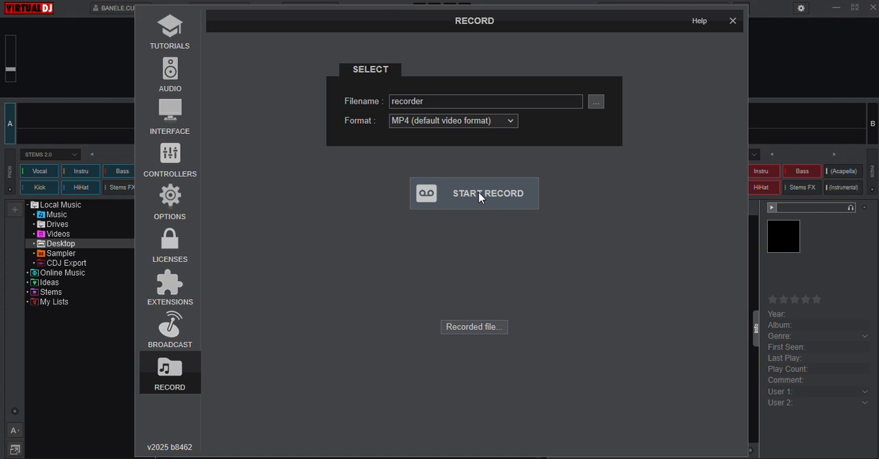
{"action": "left_click", "coordinate": [474, 193]}
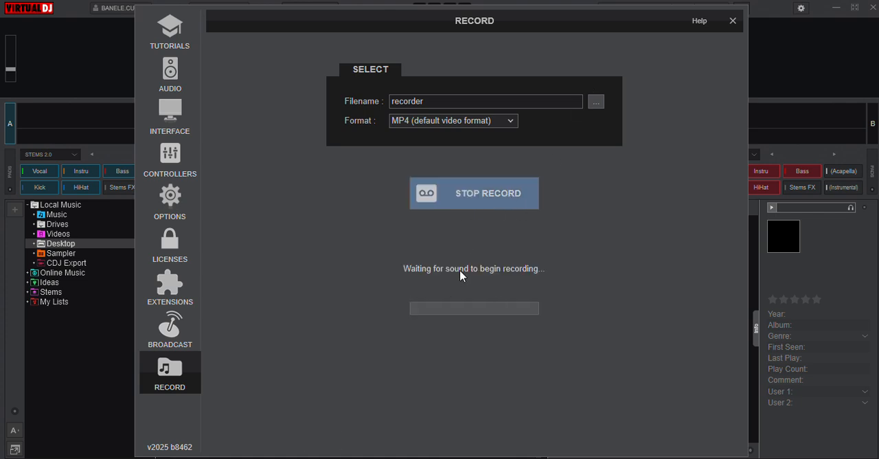
{"action": "mouse_move", "coordinate": [403, 329]}
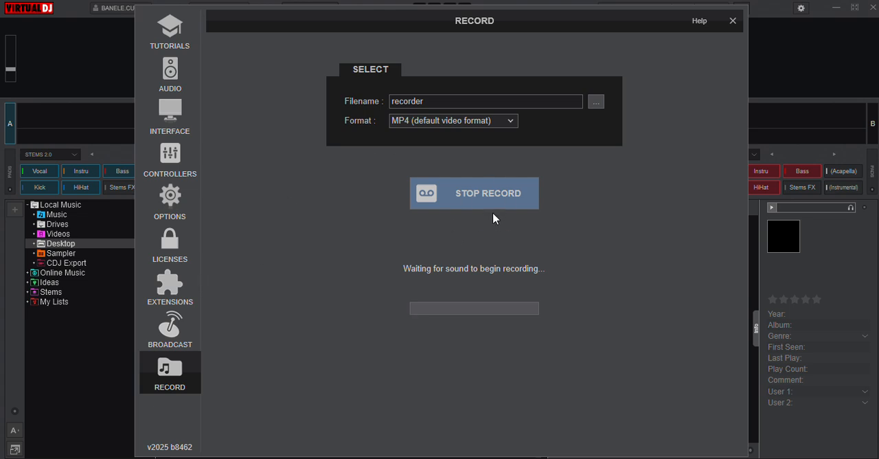
{"action": "mouse_move", "coordinate": [242, 248]}
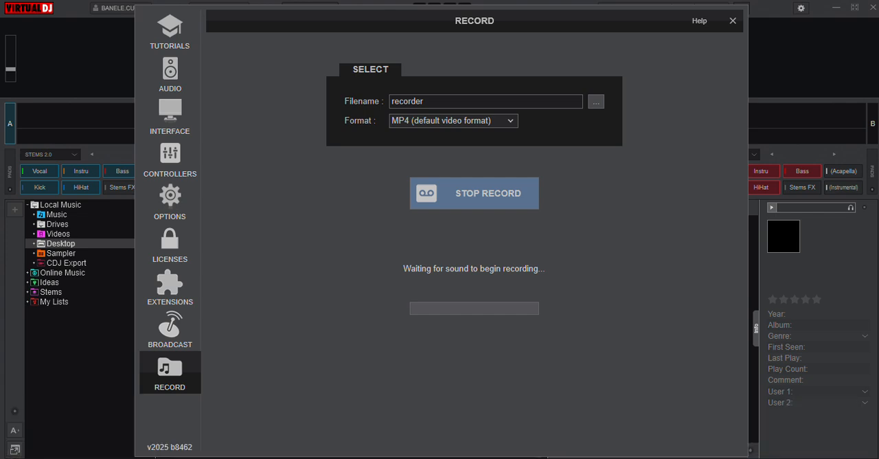
{"action": "mouse_move", "coordinate": [280, 444]}
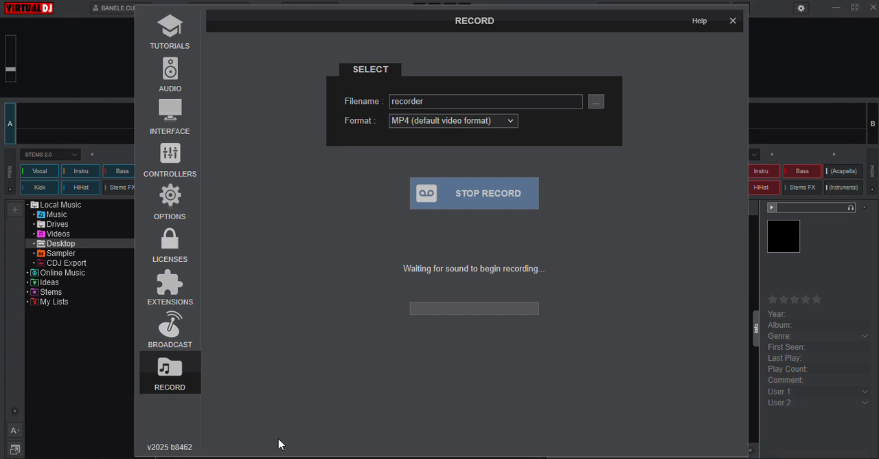
{"action": "mouse_move", "coordinate": [519, 357]}
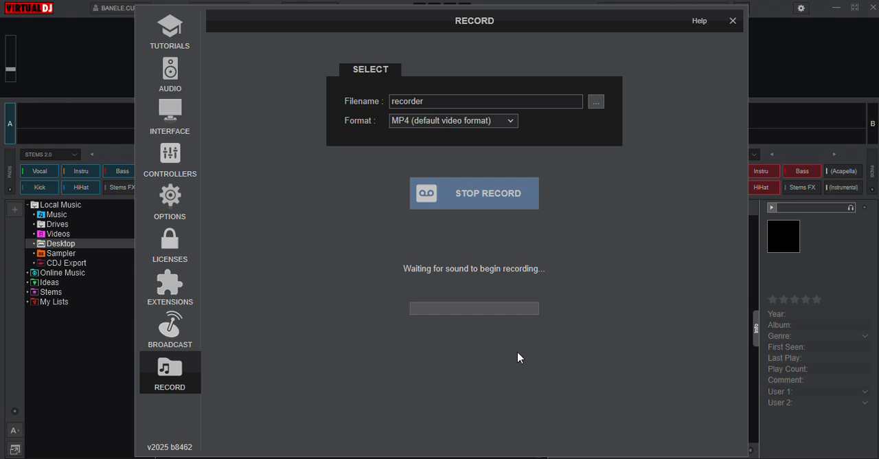
{"action": "mouse_move", "coordinate": [495, 231]}
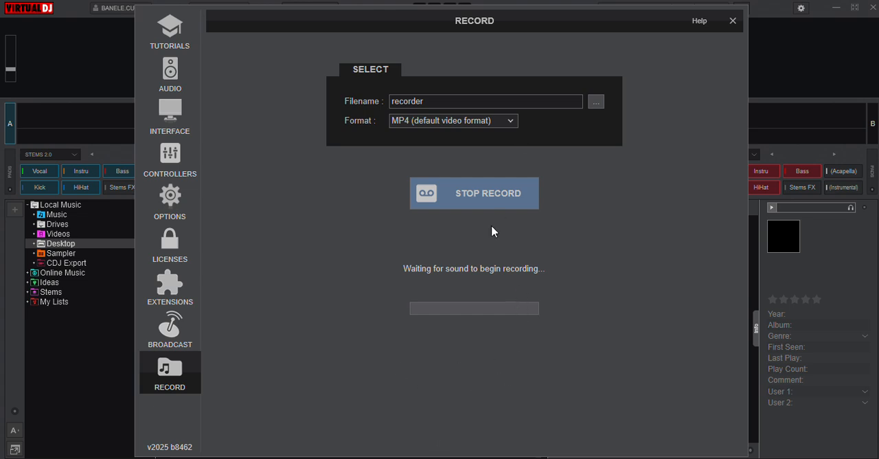
{"action": "mouse_move", "coordinate": [592, 115]}
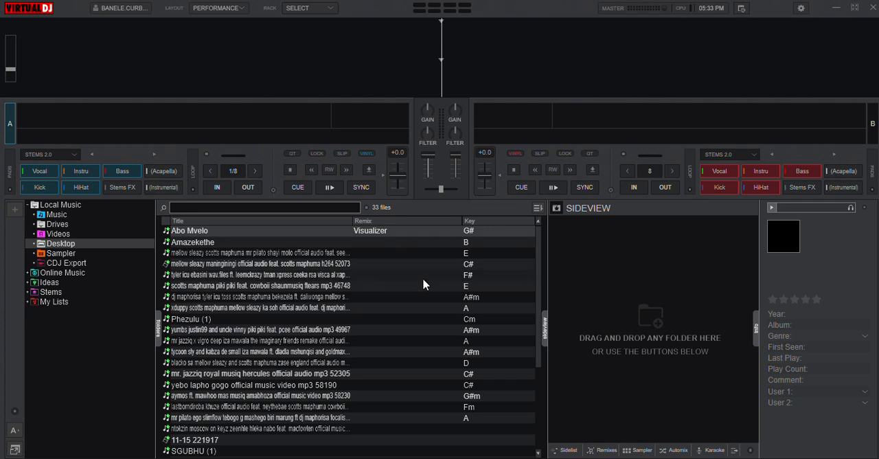
{"action": "double_click", "coordinate": [189, 231]}
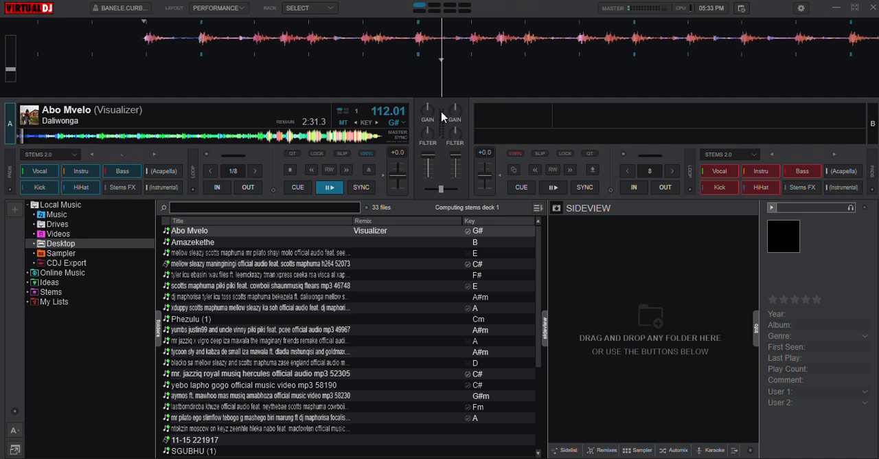
{"action": "left_click", "coordinate": [329, 186]}
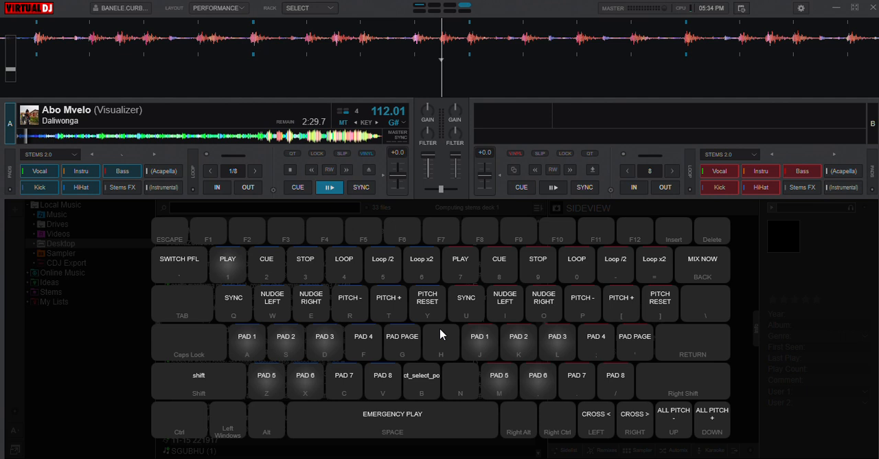
{"action": "mouse_move", "coordinate": [541, 324]}
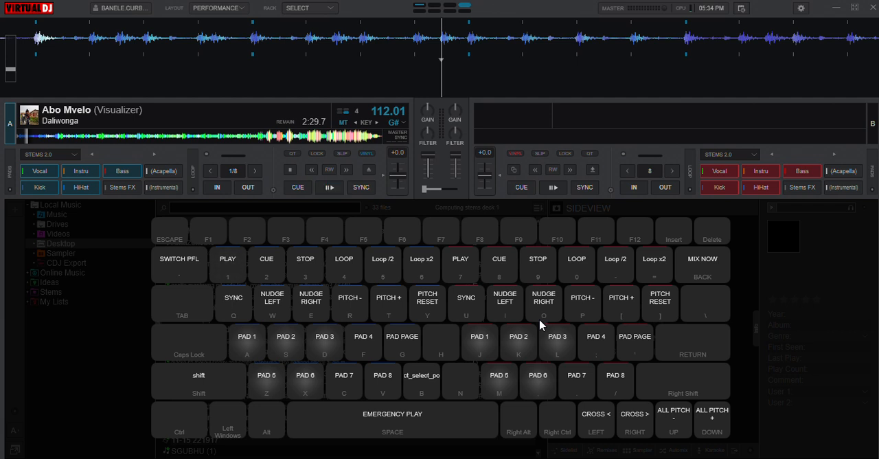
Slide the mixer crossfader toward deck B.
{"action": "left_click", "coordinate": [329, 187]}
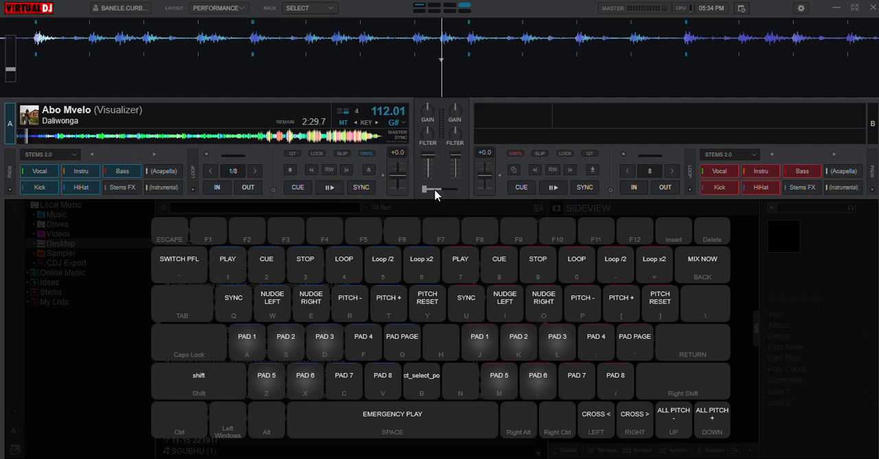
{"action": "mouse_move", "coordinate": [440, 185]}
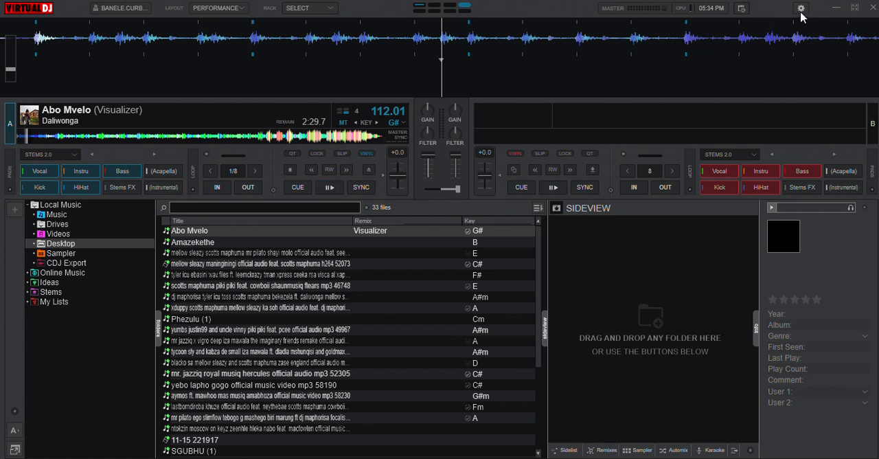
Open Settings > Controllers and launch the Custom Mapping keyboard Advanced editor.
{"action": "left_click", "coordinate": [801, 7]}
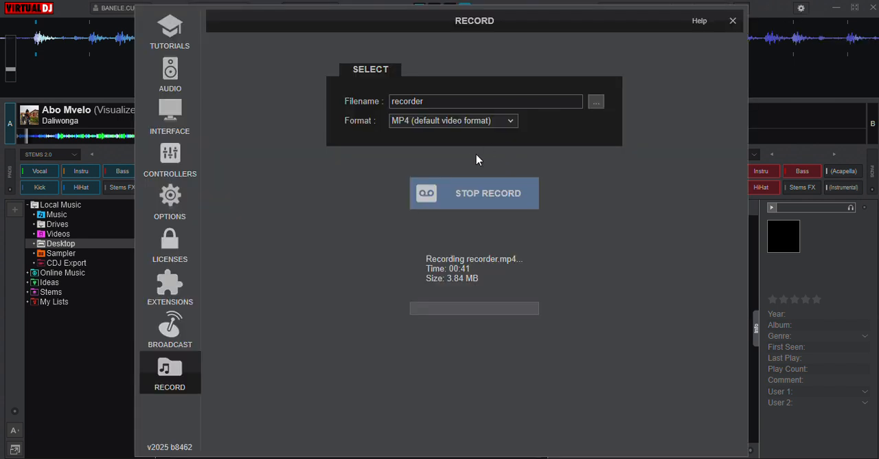
{"action": "mouse_move", "coordinate": [89, 296]}
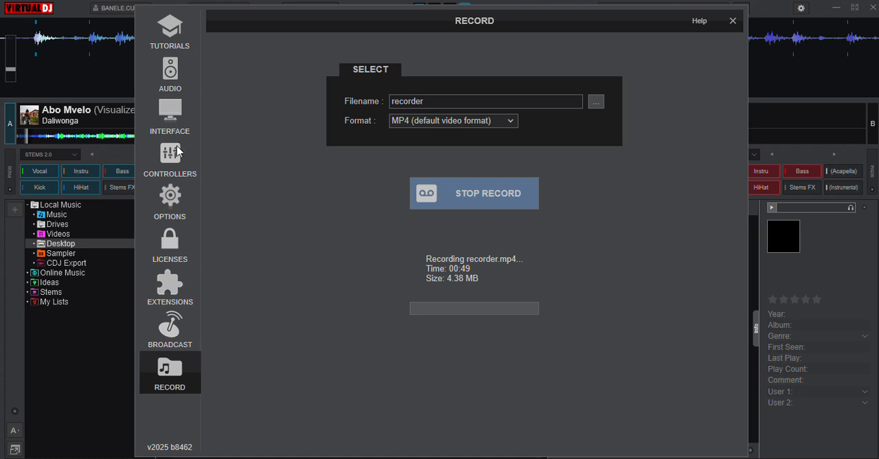
{"action": "left_click", "coordinate": [170, 160]}
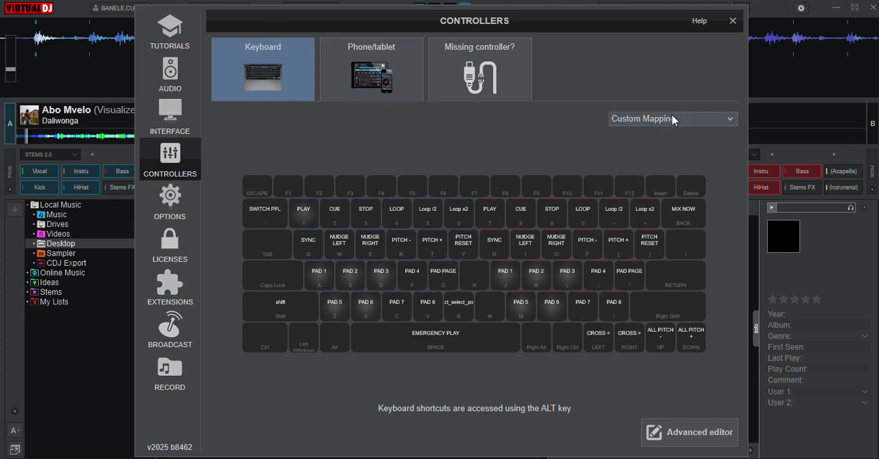
{"action": "mouse_move", "coordinate": [695, 420]}
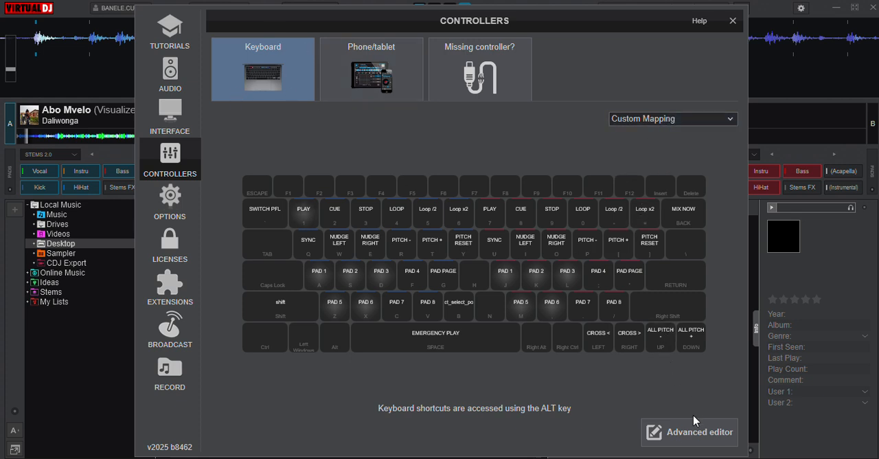
{"action": "left_click", "coordinate": [689, 431]}
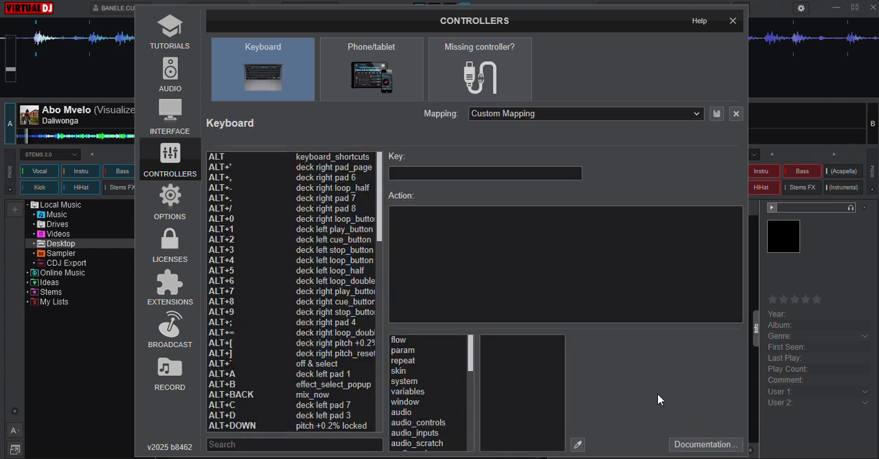
Map key B to pitch_bend instead of master_tempo, then close Settings.
{"action": "left_click", "coordinate": [484, 172]}
{"action": "type", "text": "B"}
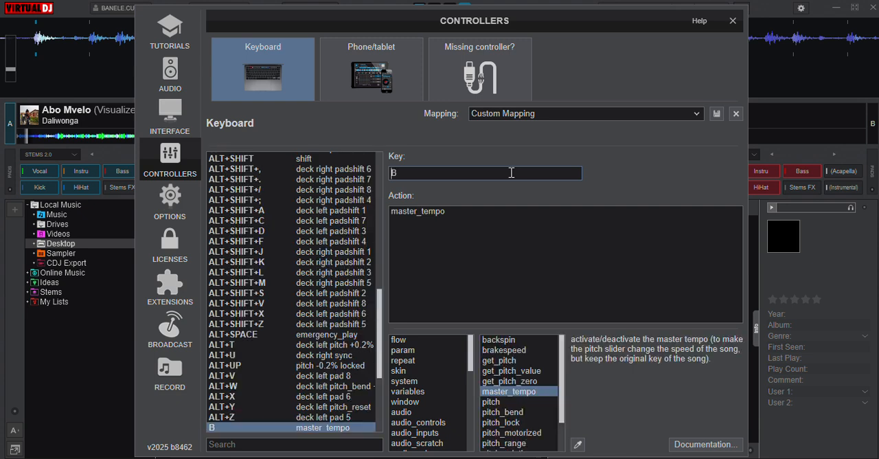
{"action": "mouse_move", "coordinate": [505, 422]}
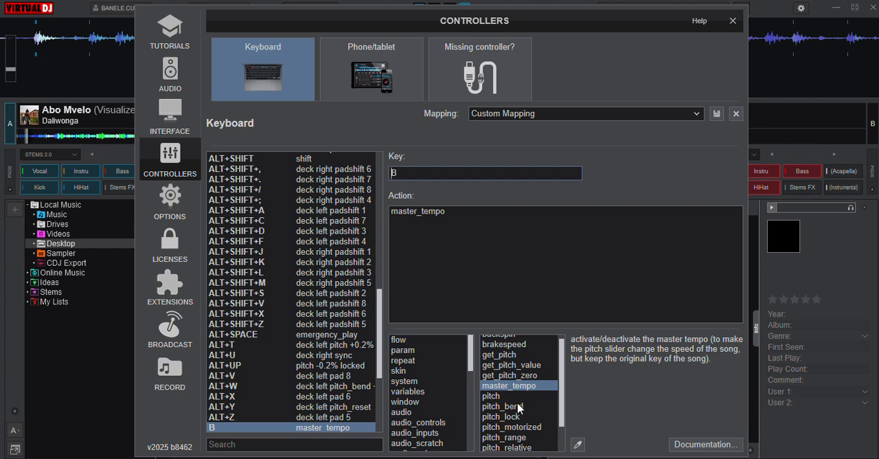
{"action": "left_click", "coordinate": [502, 406]}
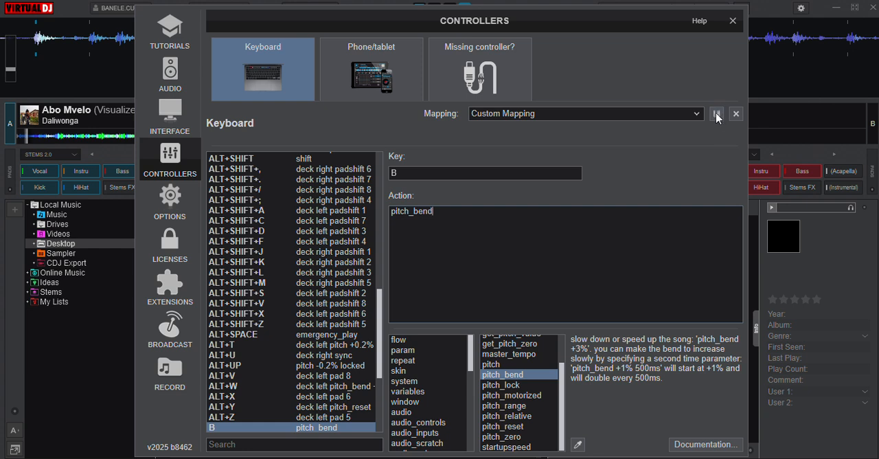
{"action": "mouse_move", "coordinate": [710, 117]}
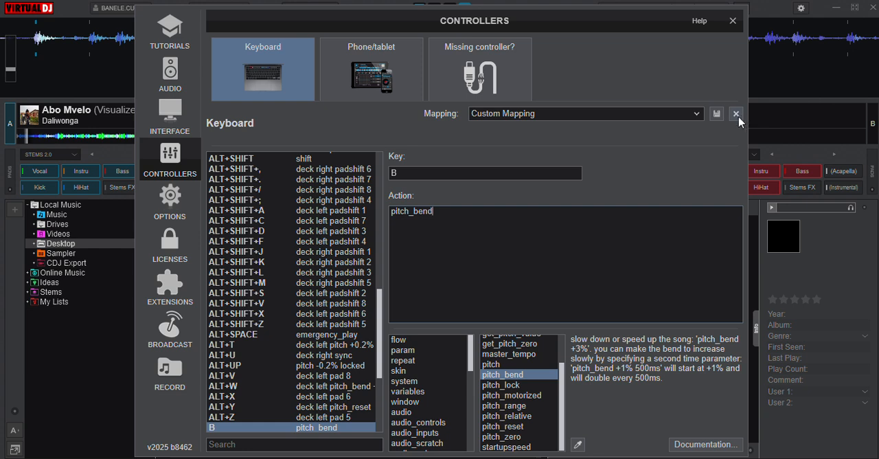
{"action": "mouse_move", "coordinate": [722, 129]}
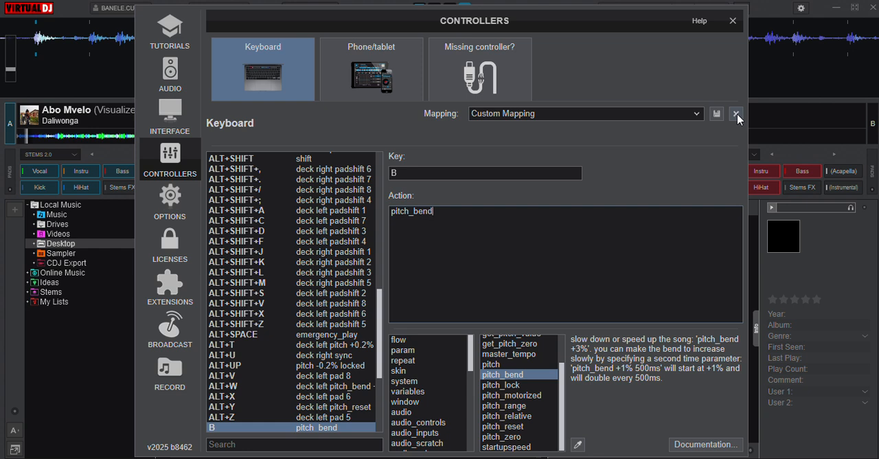
{"action": "mouse_move", "coordinate": [717, 122]}
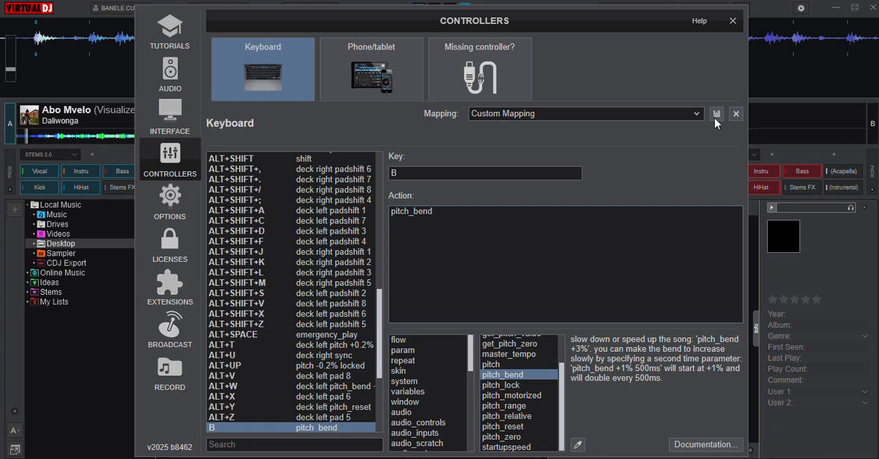
{"action": "mouse_move", "coordinate": [718, 120]}
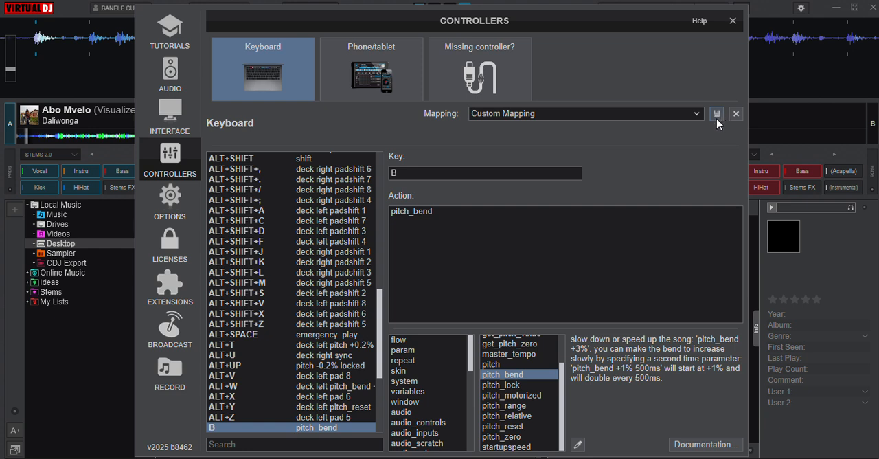
{"action": "mouse_move", "coordinate": [706, 136]}
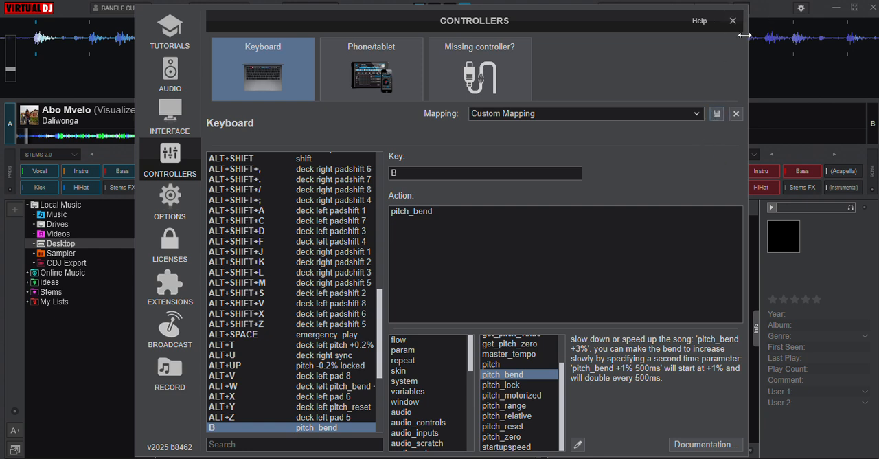
{"action": "left_click", "coordinate": [732, 21]}
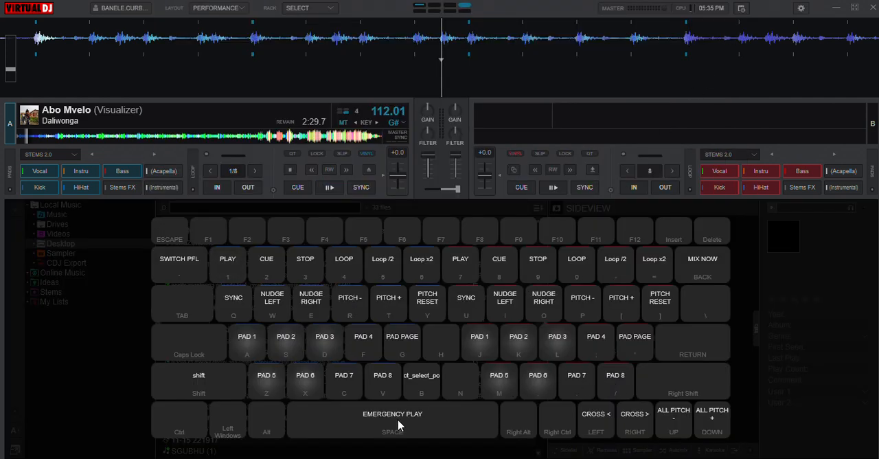
{"action": "mouse_move", "coordinate": [422, 394]}
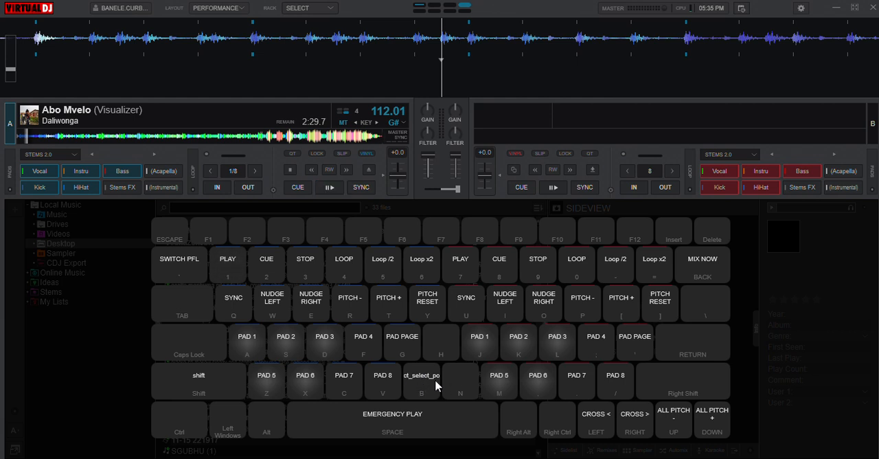
{"action": "left_click", "coordinate": [330, 187]}
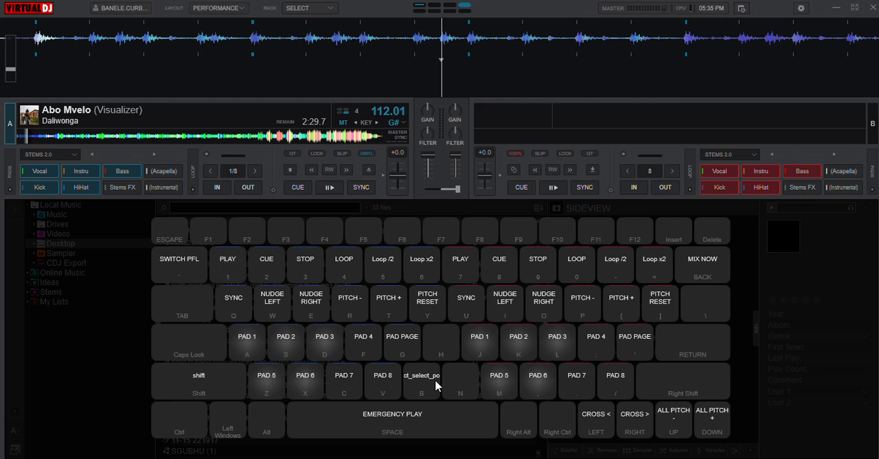
{"action": "left_click", "coordinate": [330, 187]}
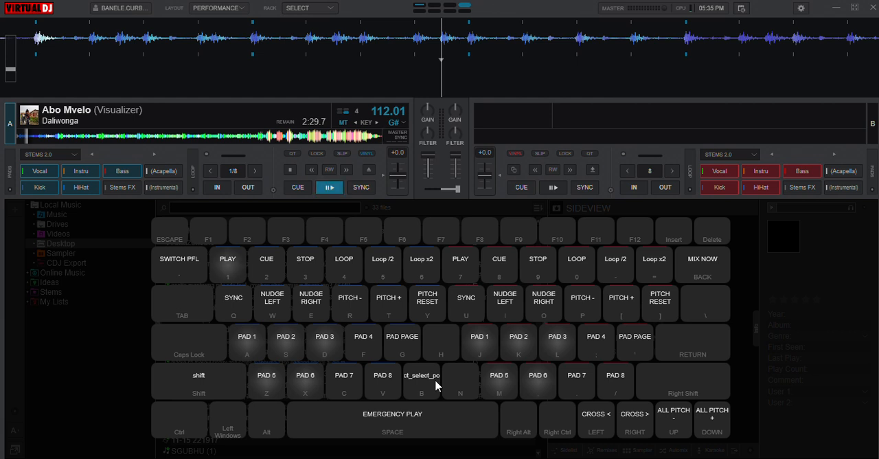
{"action": "mouse_move", "coordinate": [466, 358]}
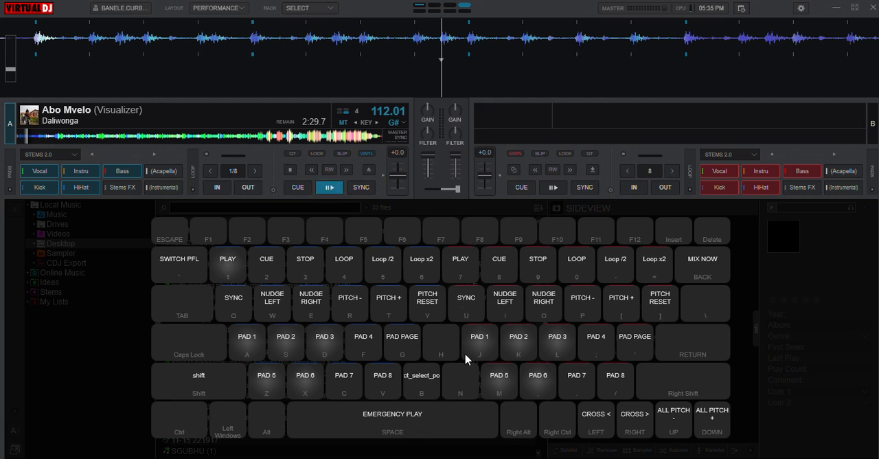
{"action": "mouse_move", "coordinate": [504, 240]}
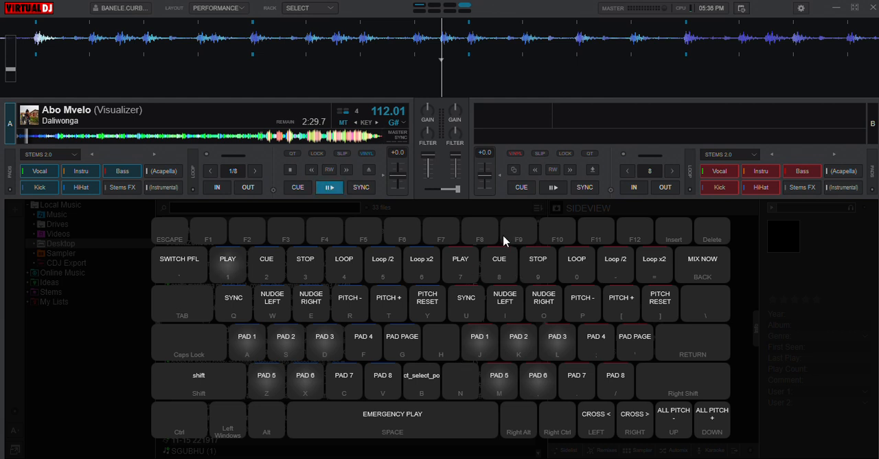
{"action": "mouse_move", "coordinate": [462, 376]}
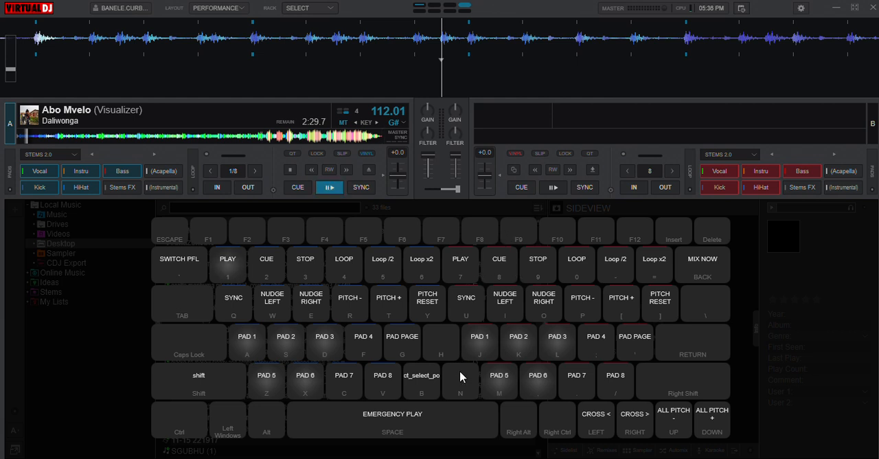
{"action": "left_click", "coordinate": [330, 186]}
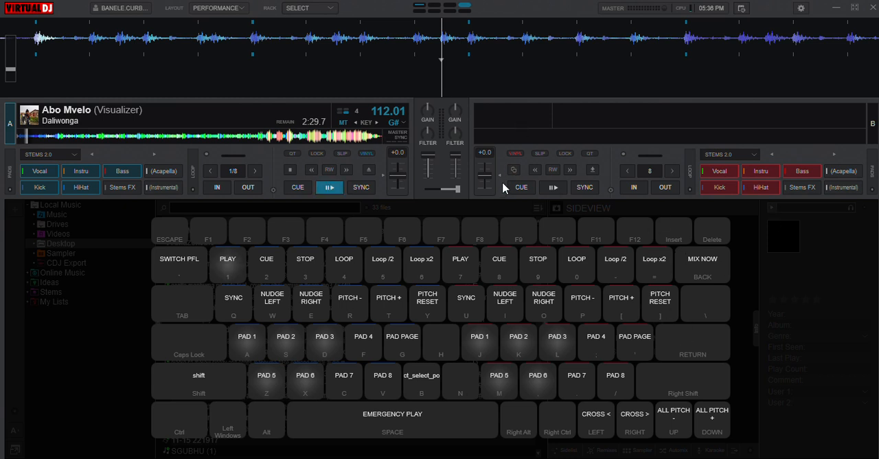
{"action": "mouse_move", "coordinate": [500, 180]}
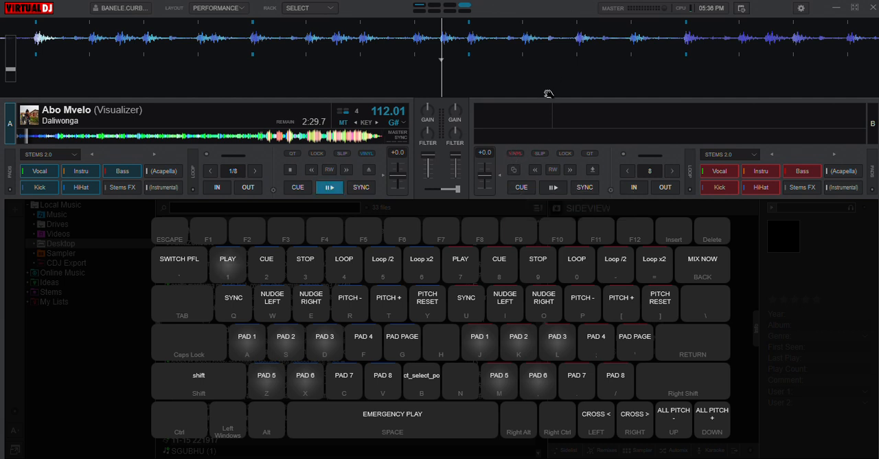
{"action": "left_click", "coordinate": [521, 187]}
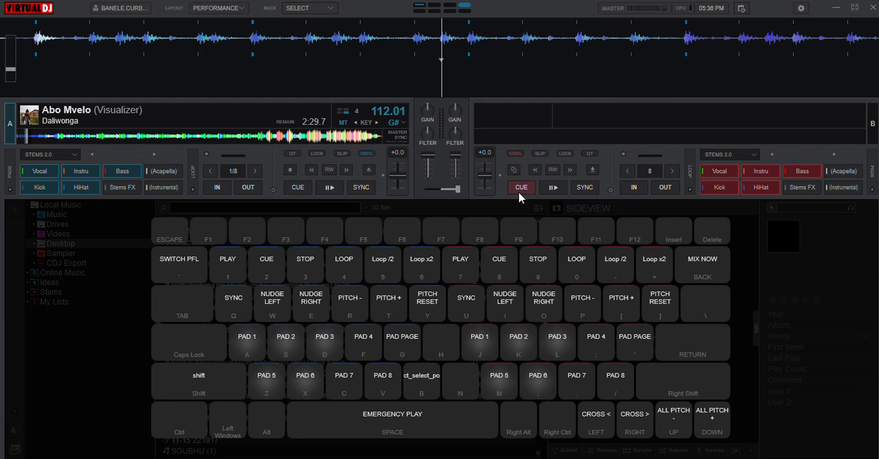